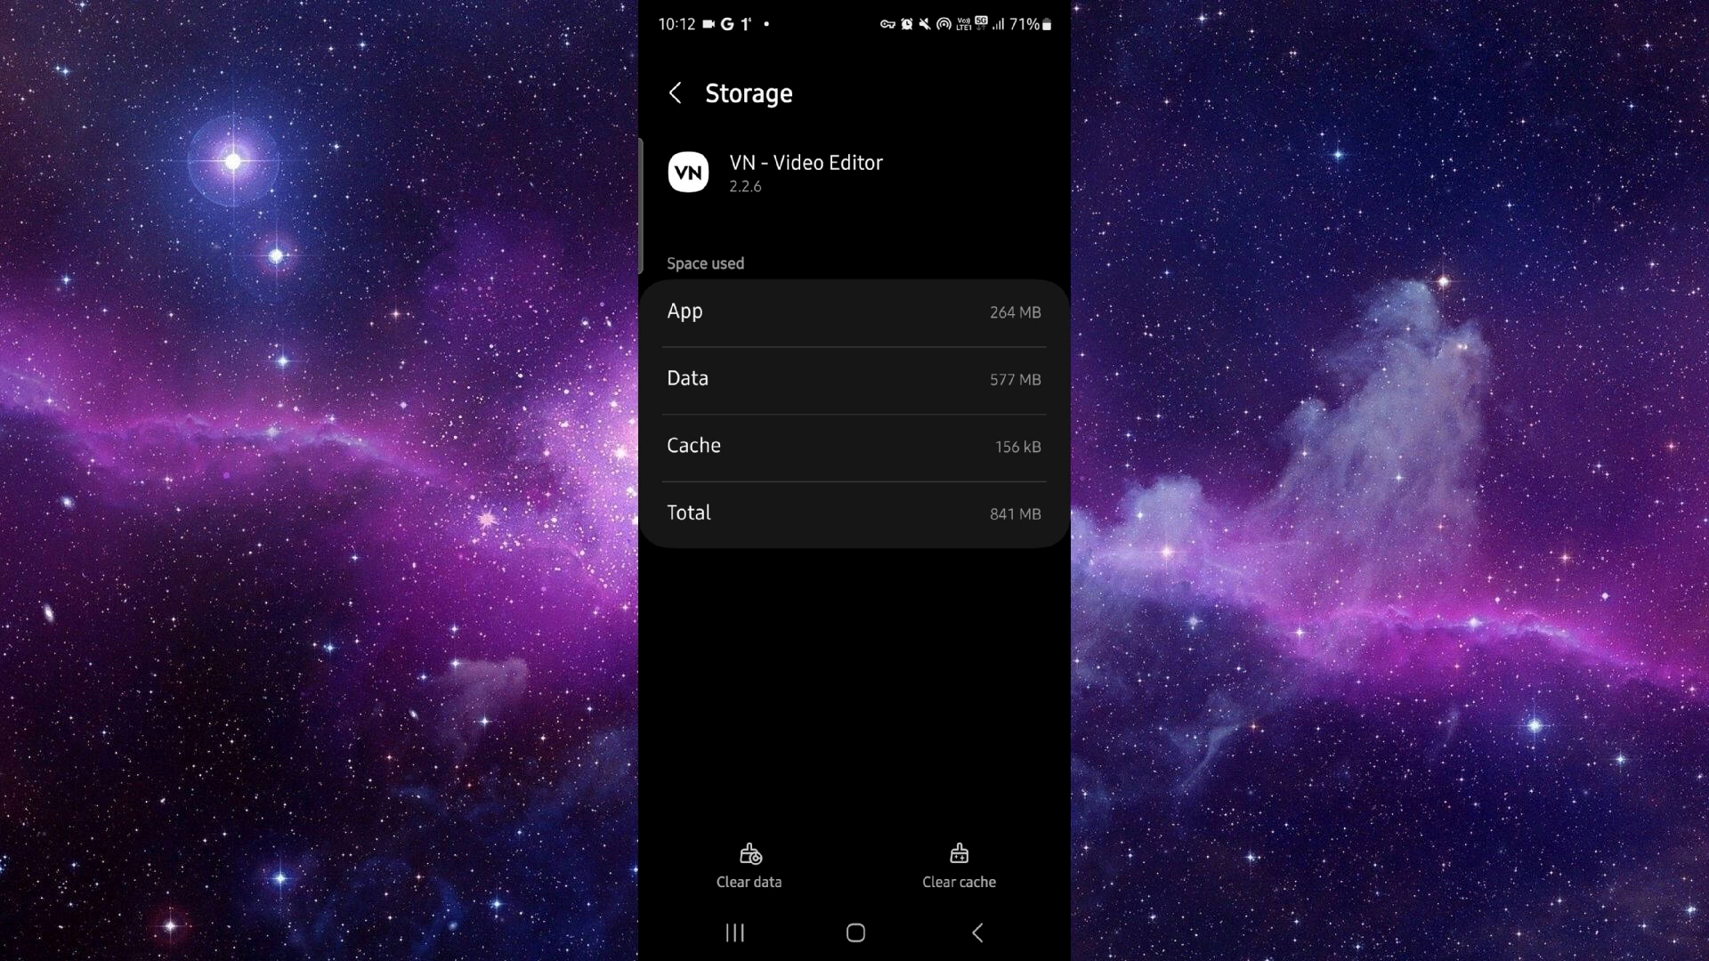
# Leave VN's storage page (cache 156 kB) for the recent apps overview.
pyautogui.click(735, 932)
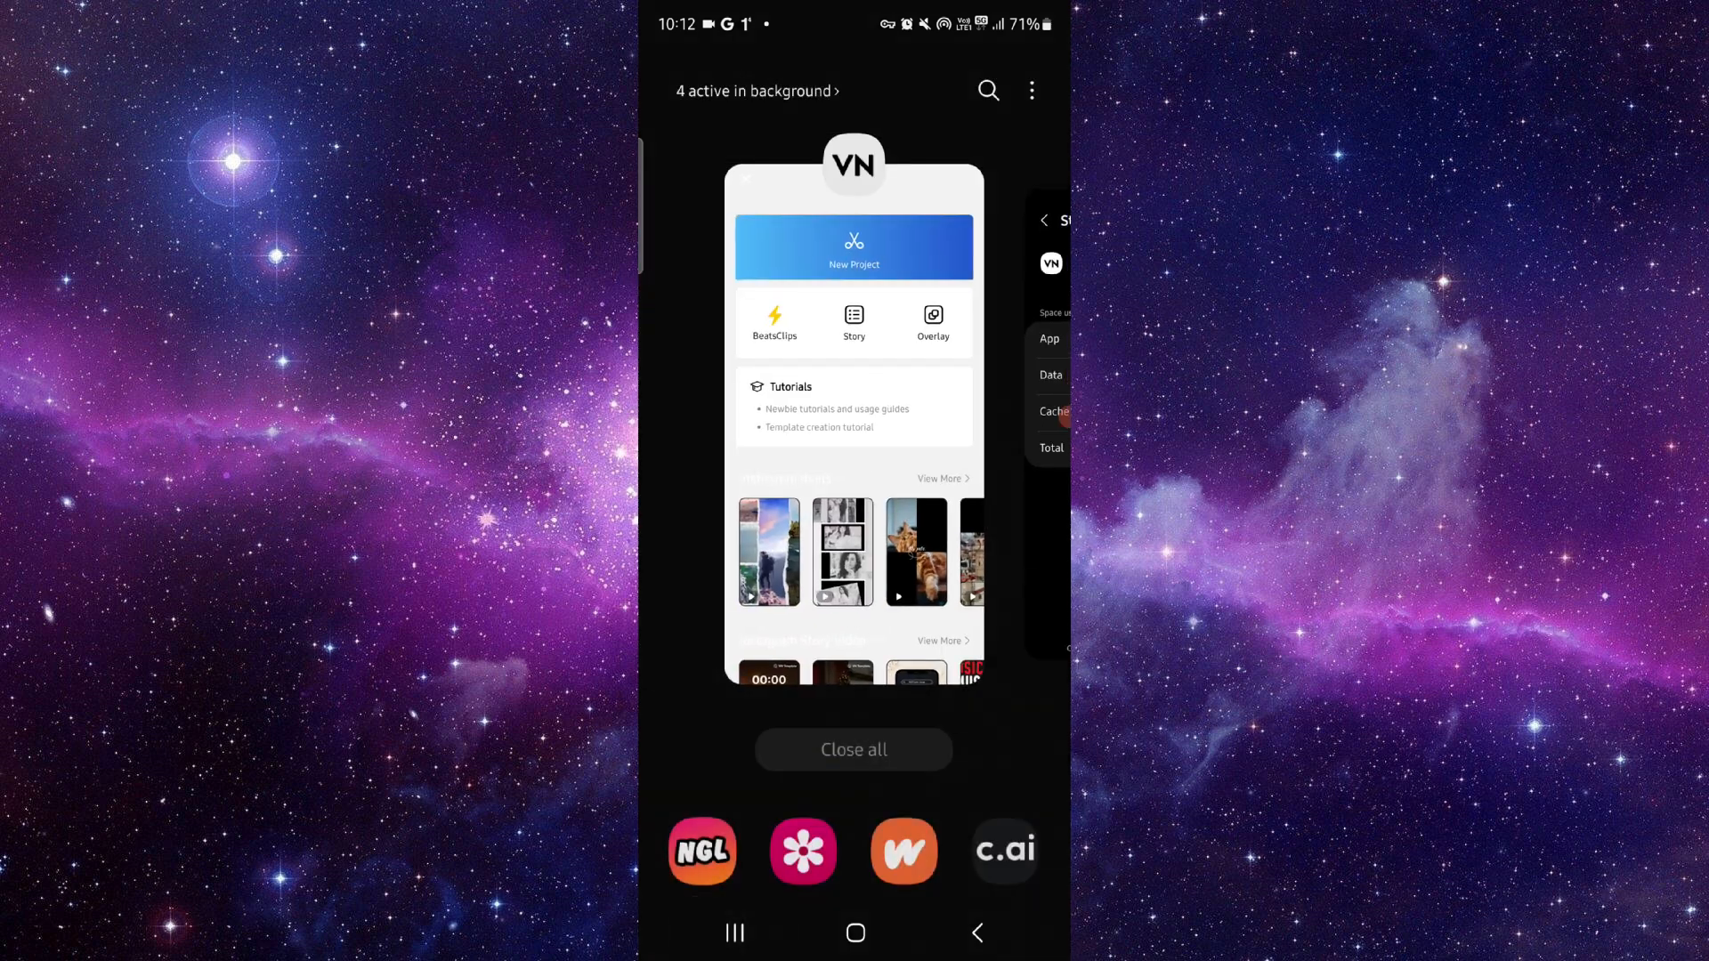